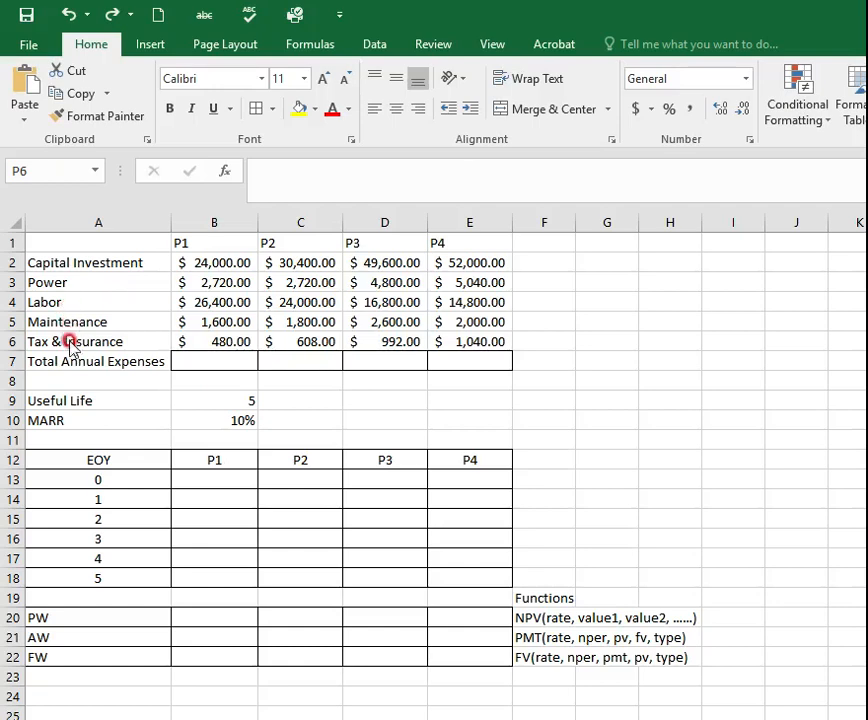
mouse_move(112, 361)
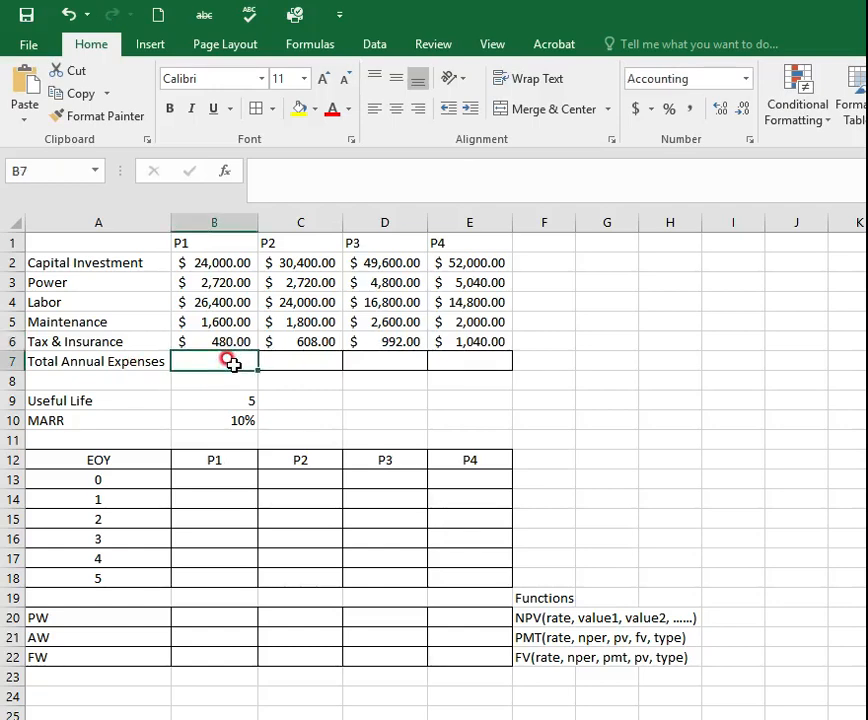
Sum P1's expenses with =SUM(B3:B6) and fill right: $31,200, $29,128, $25,192, $22,880
type("=")
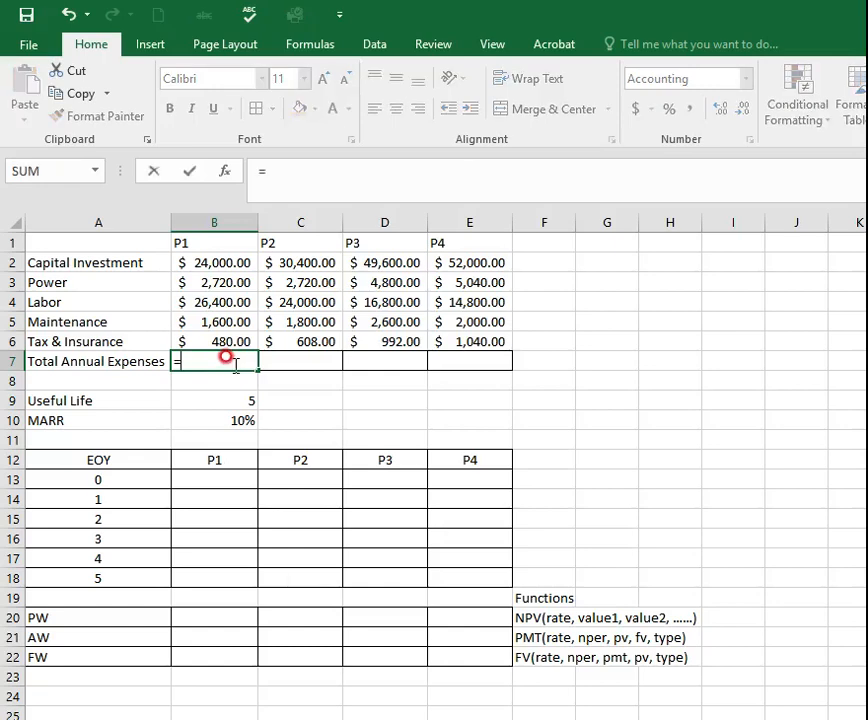
type("sum")
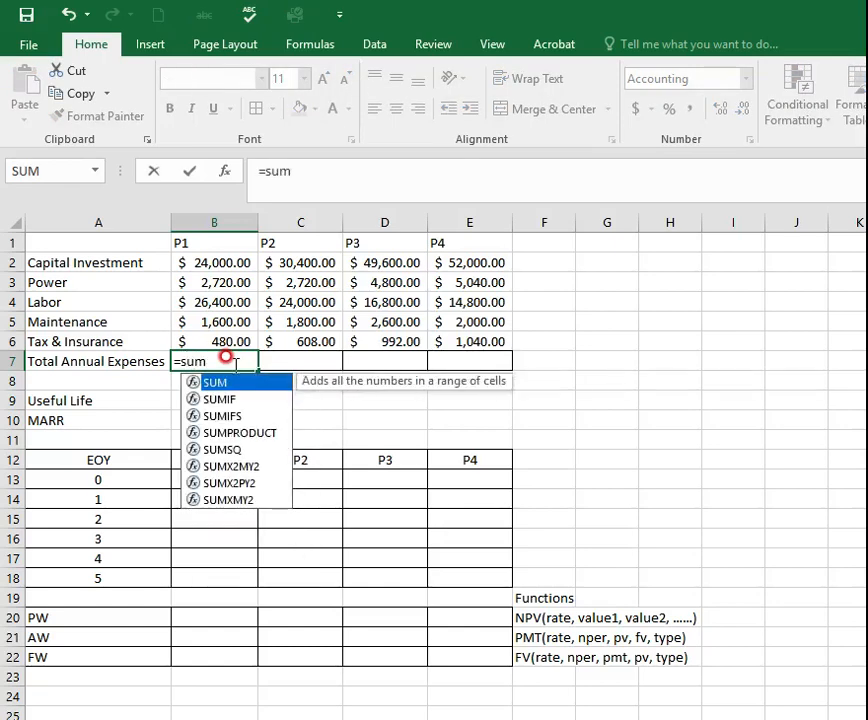
type("(")
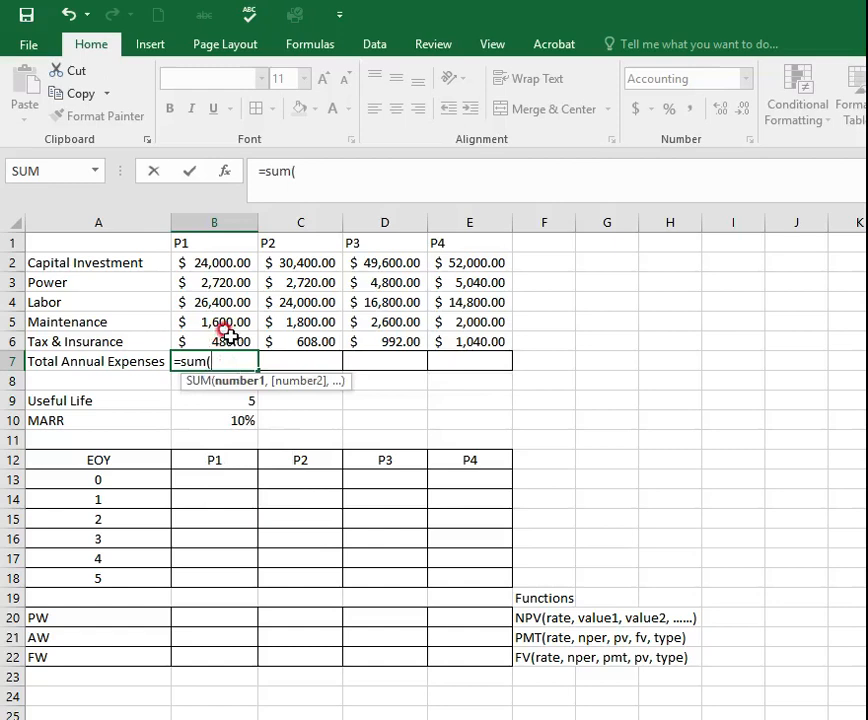
left_click_drag(214, 282, 214, 341)
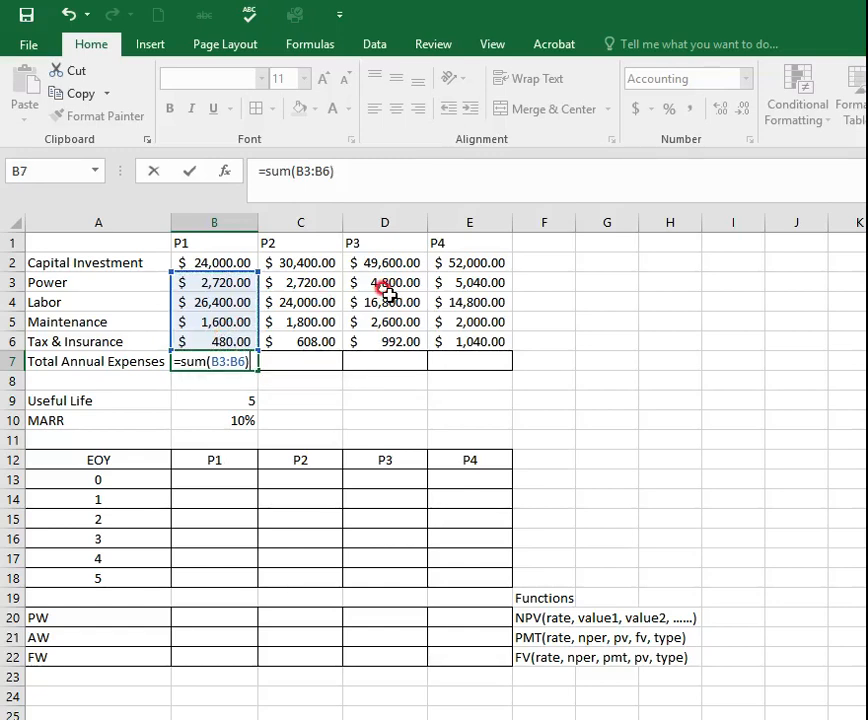
key("Enter")
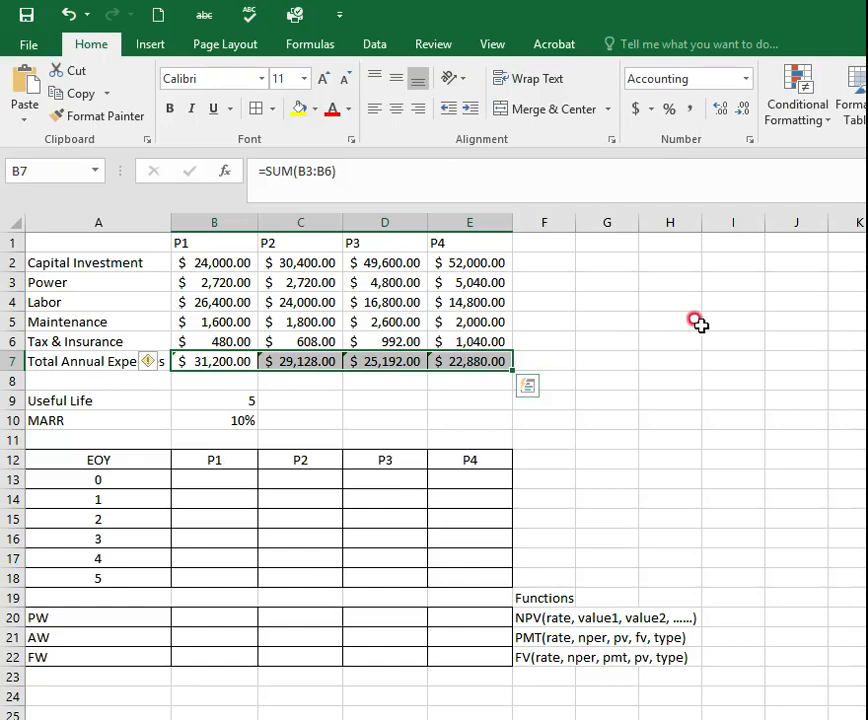
left_click(543, 440)
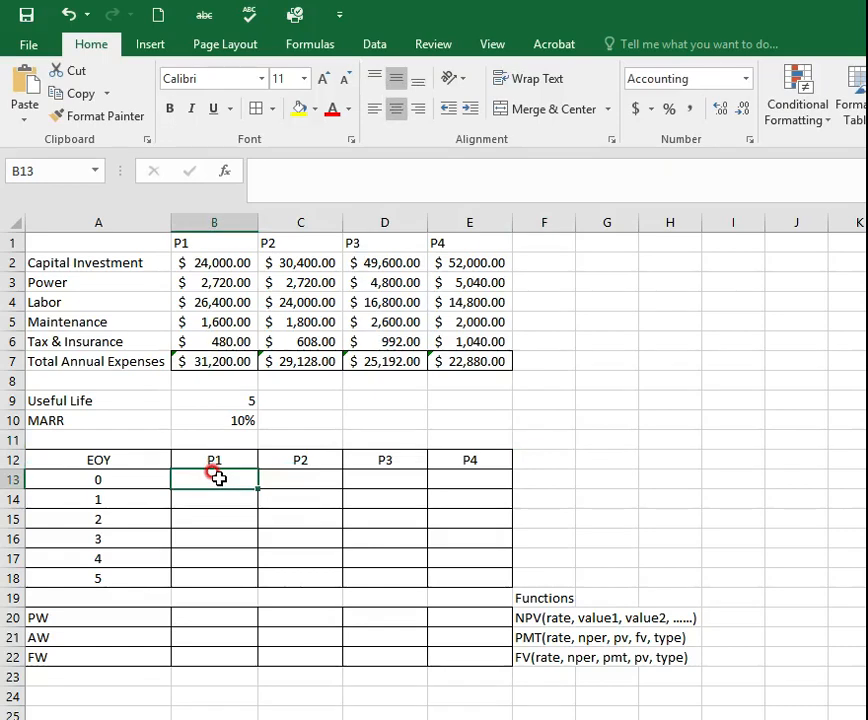
mouse_move(247, 277)
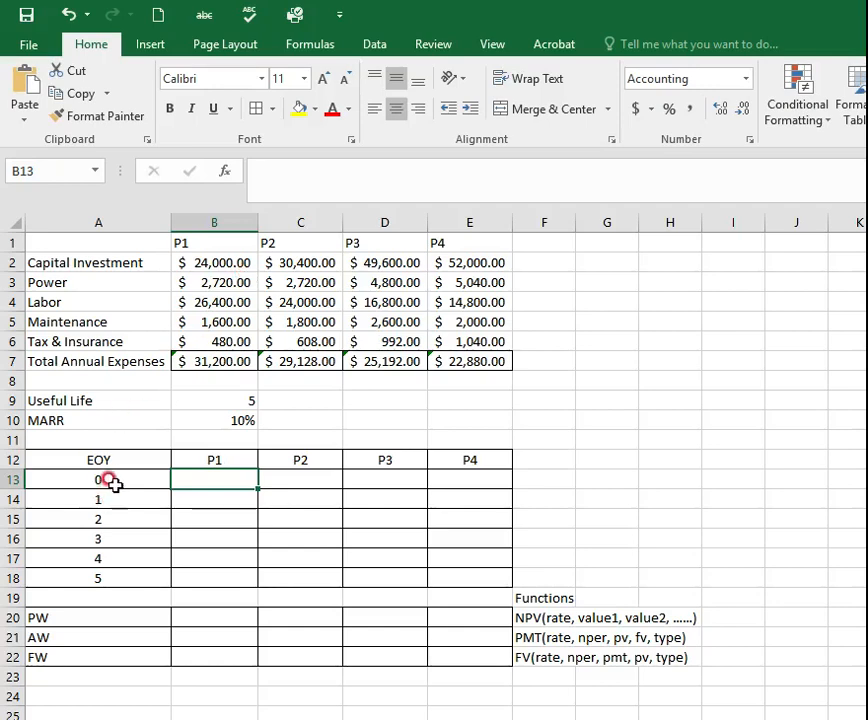
Enter =-B2 in B13 so P1's year-0 cash flow is $(24,000.00)
type("=")
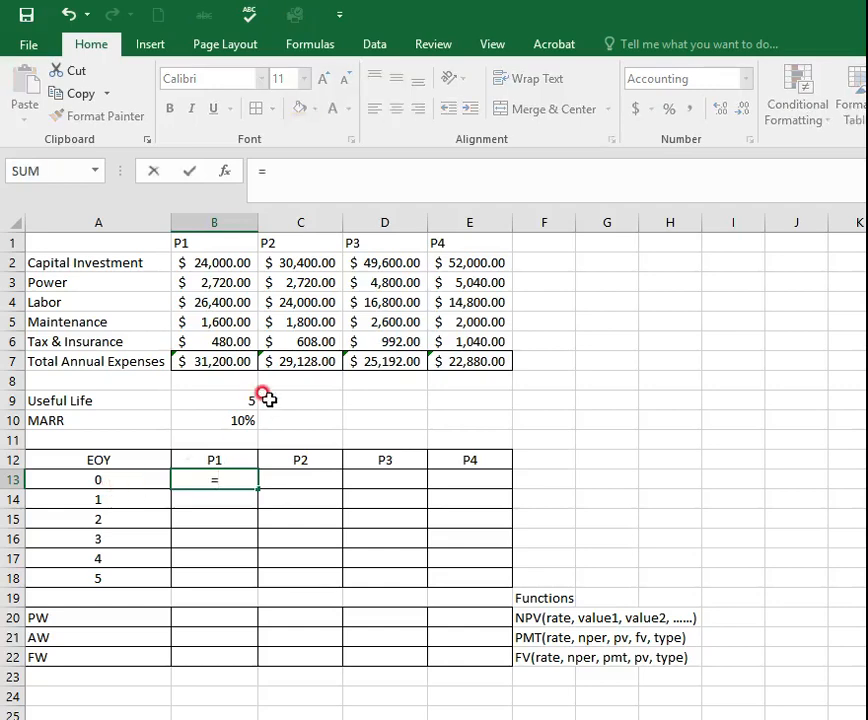
type("-")
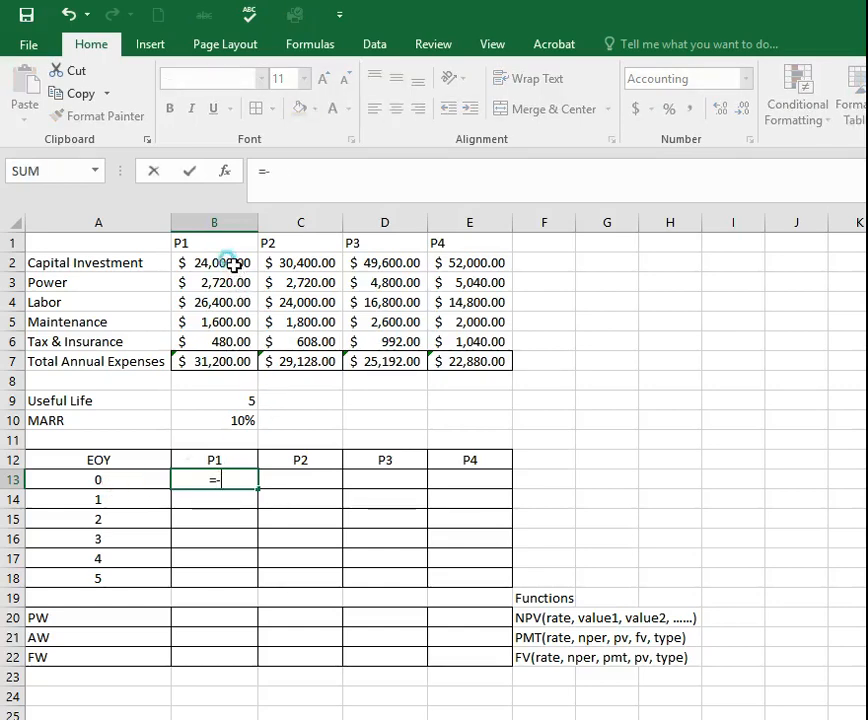
left_click(214, 262)
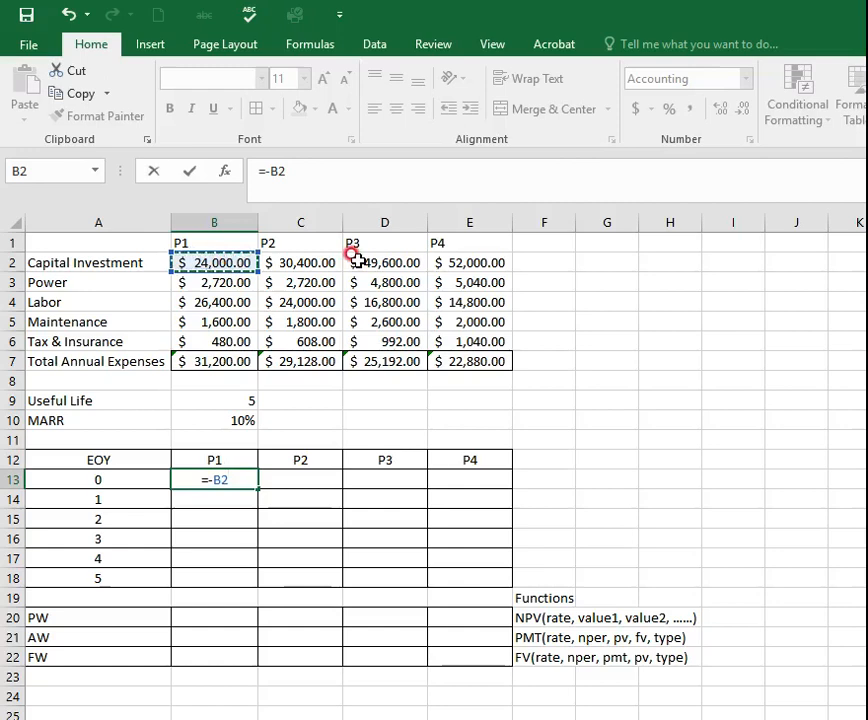
key("Enter")
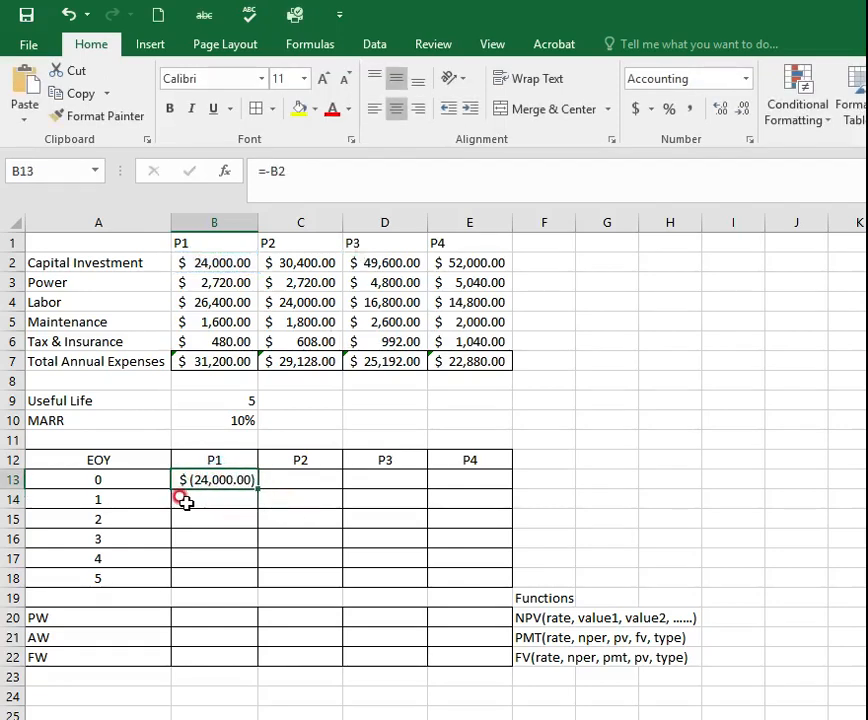
left_click(213, 499)
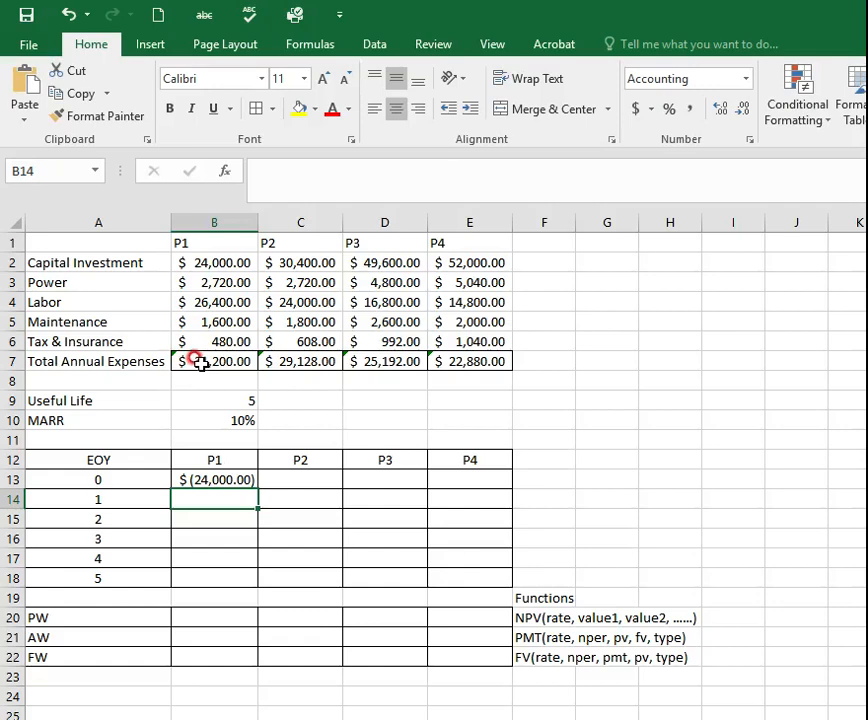
Enter =-$B$7 in B14 and fill down to B18, giving $(31,200.00) each year
type("=")
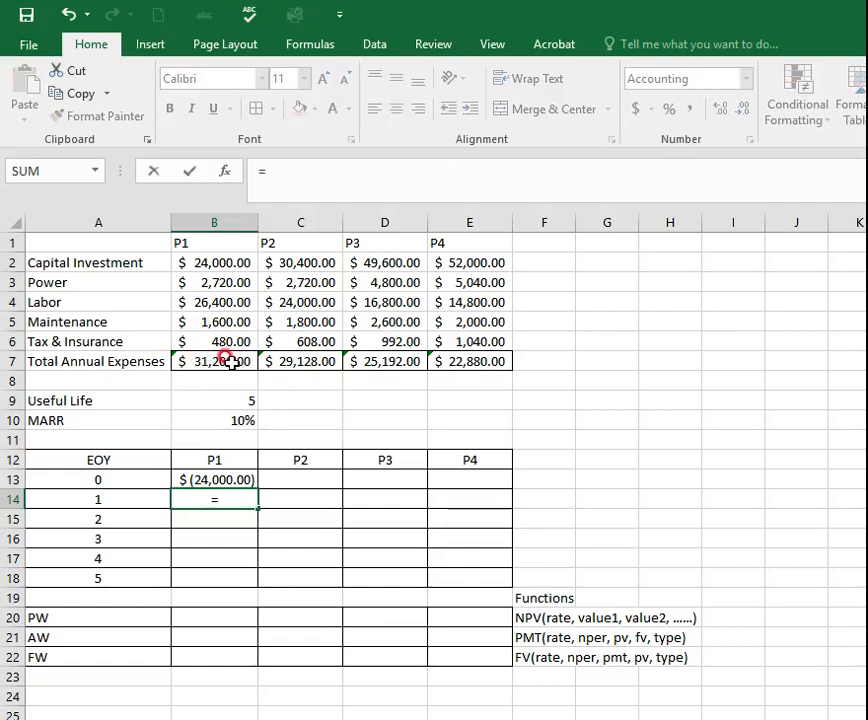
type("-")
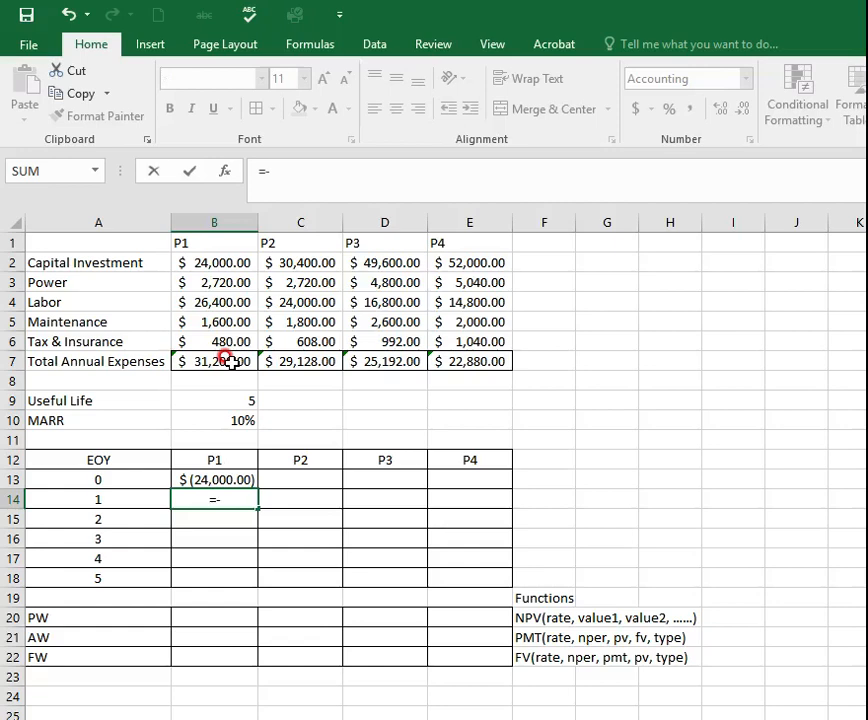
left_click(214, 361)
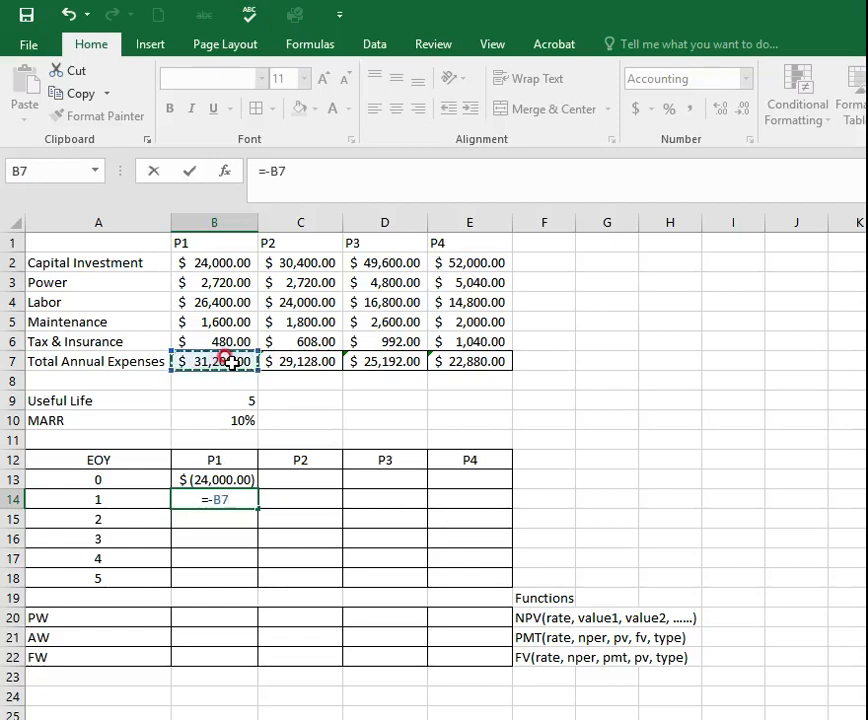
mouse_move(233, 357)
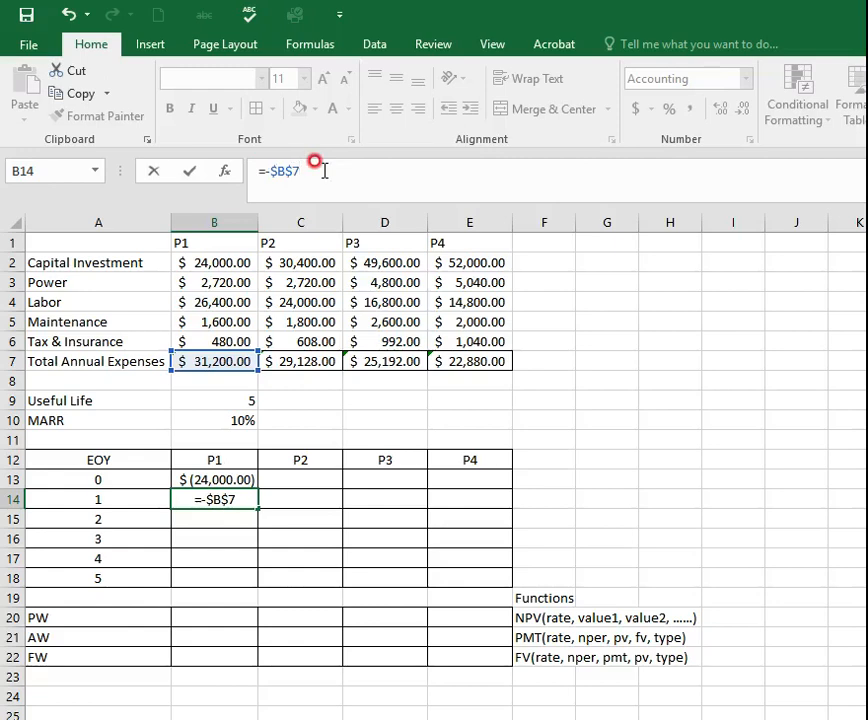
key("Enter")
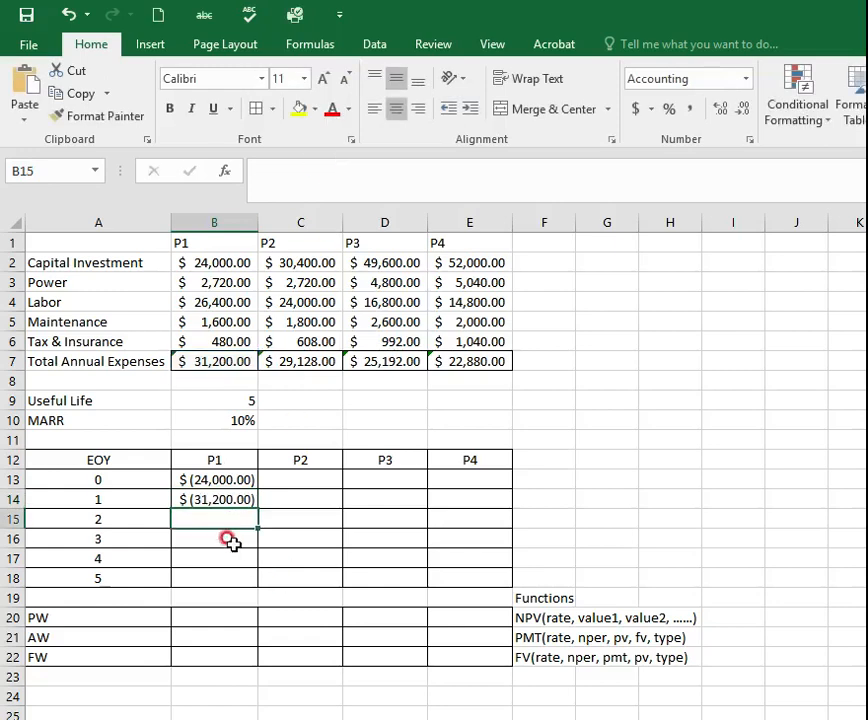
left_click(214, 499)
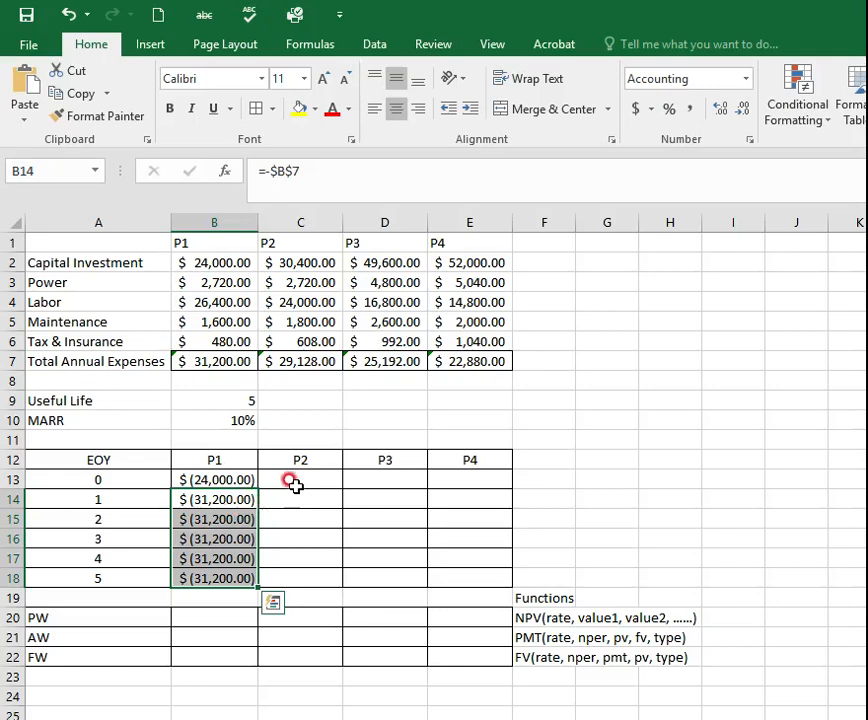
left_click(300, 479)
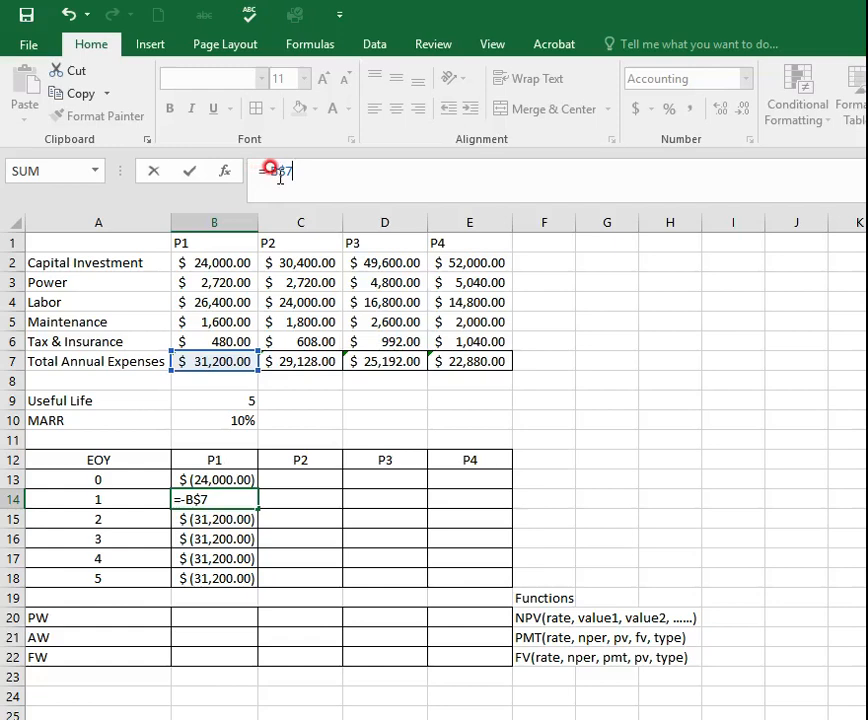
Change B14 to =-B$7 and copy P1's cash flows across to P2–P4
left_click(207, 362)
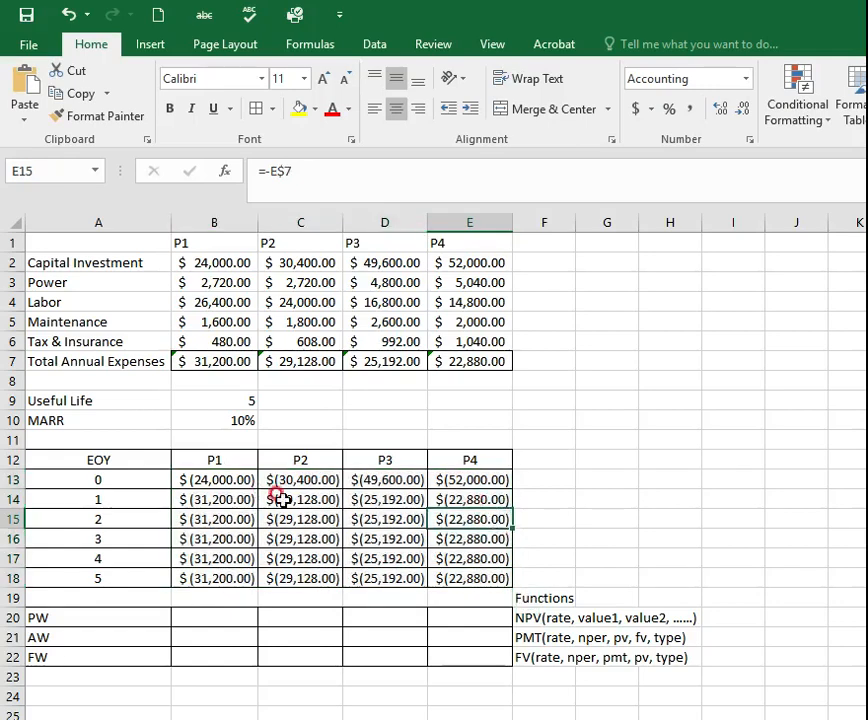
left_click(300, 499)
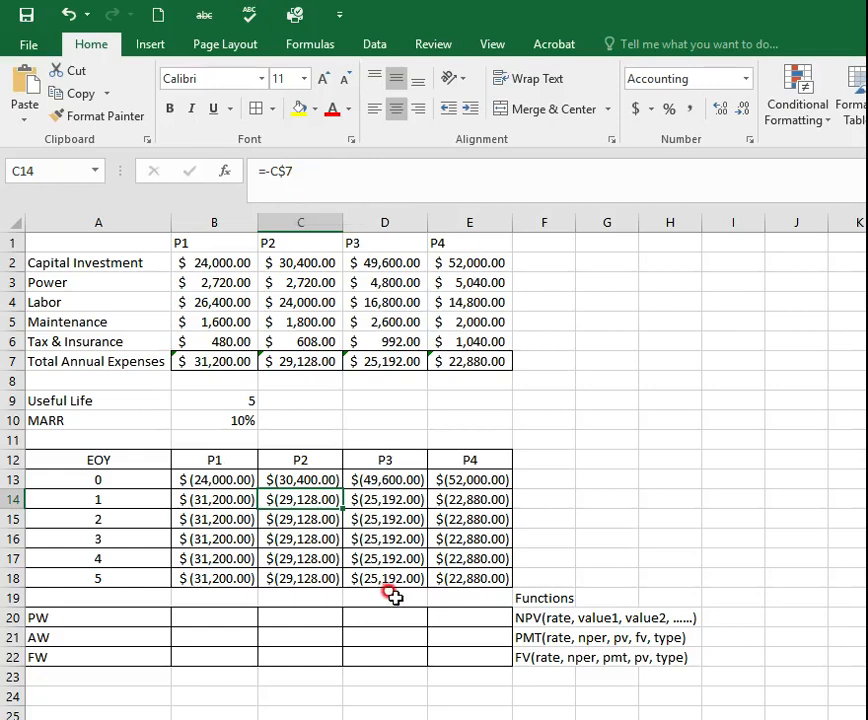
left_click(221, 619)
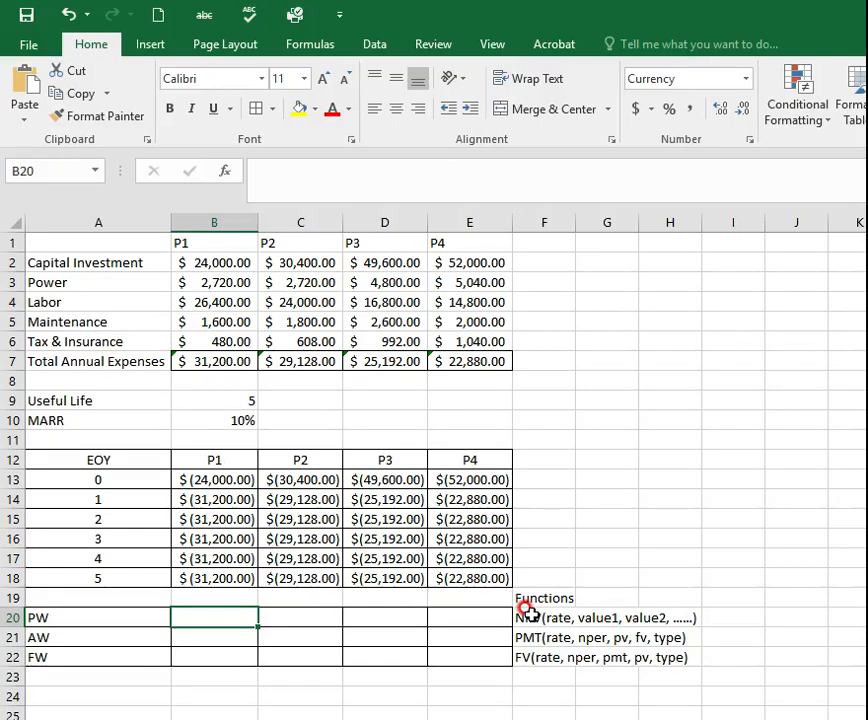
mouse_move(560, 652)
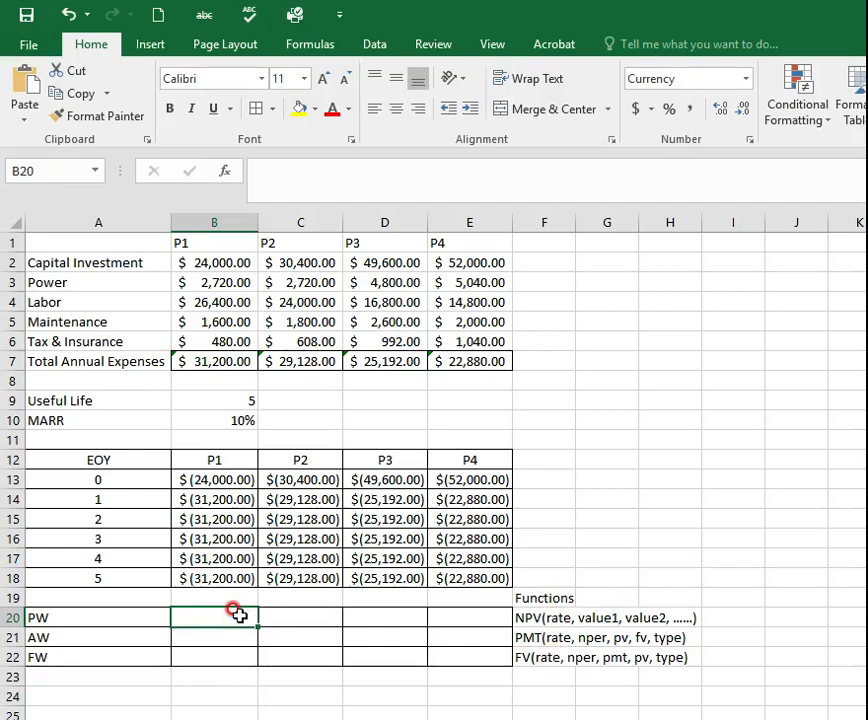
Enter =NPV($B$10,B14:B18)+B13 in B20, giving P1's present worth ($142,272.55)
type("=")
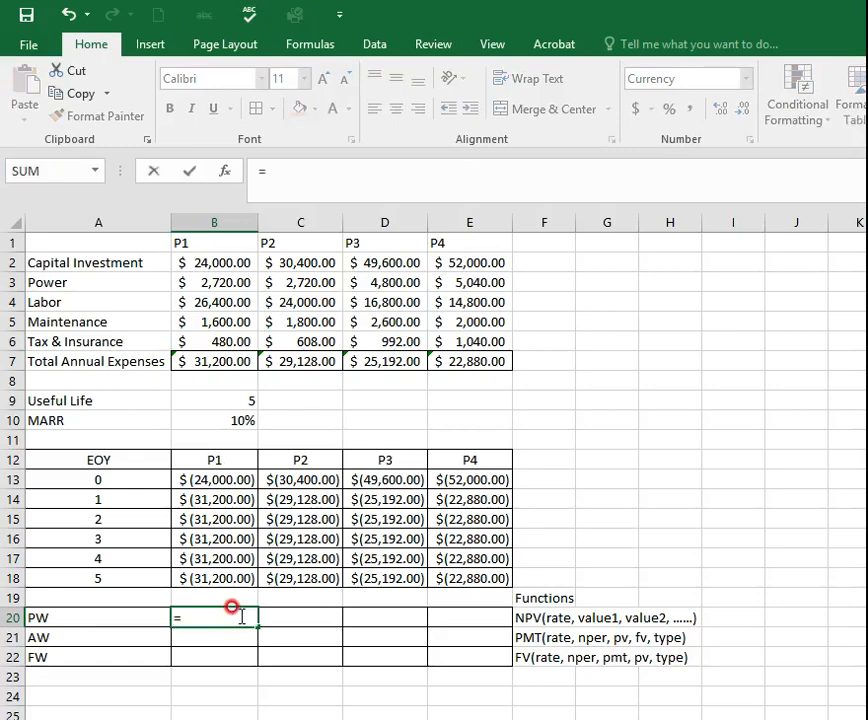
type("npv(")
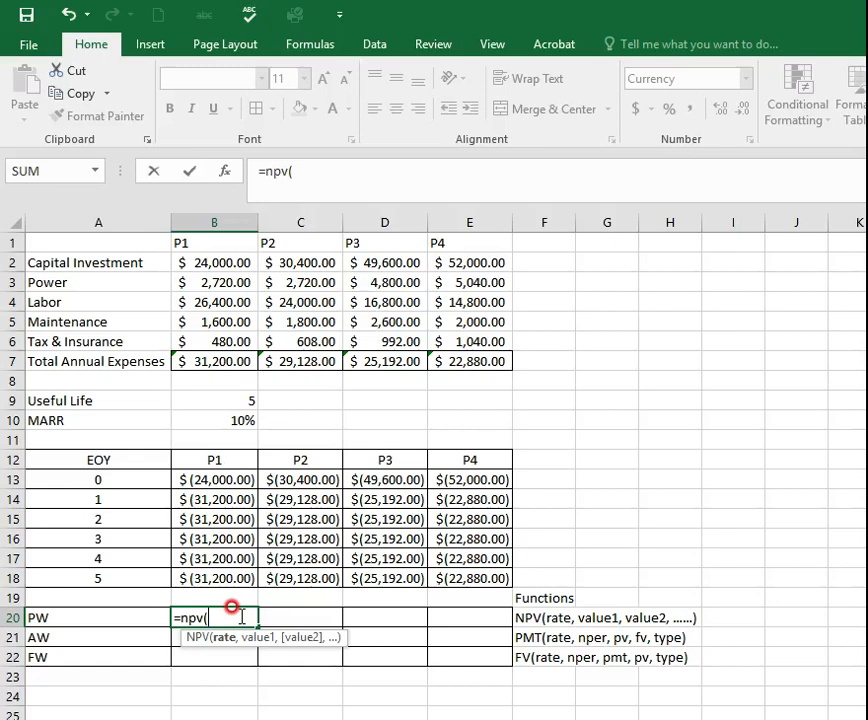
mouse_move(236, 413)
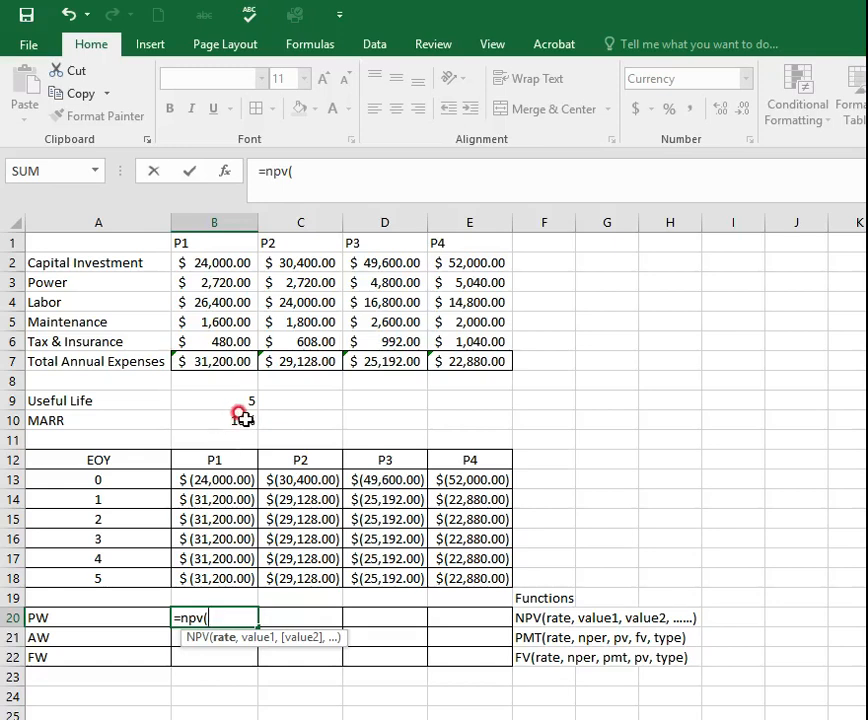
left_click(237, 419)
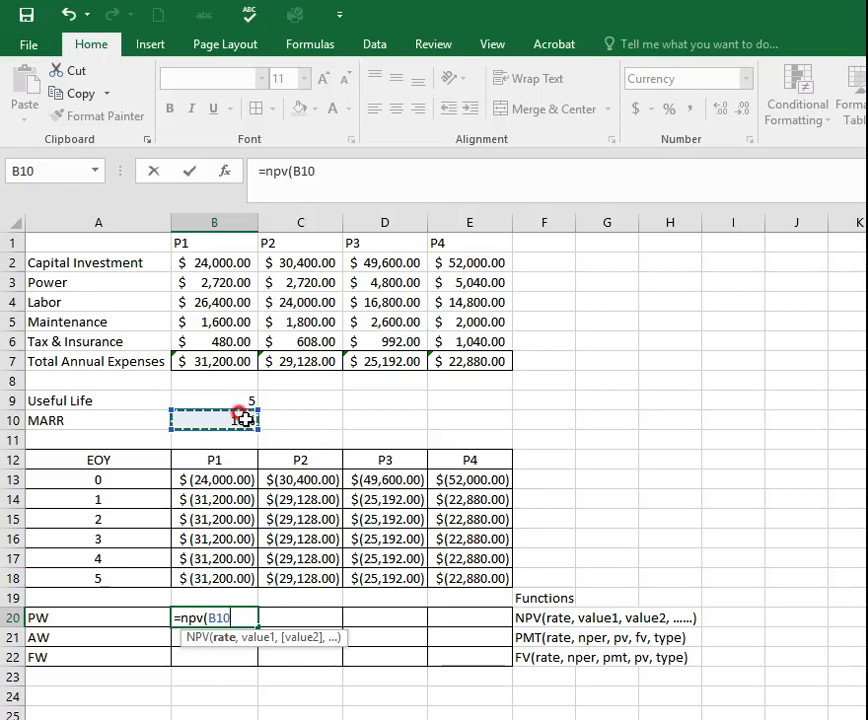
key("F4")
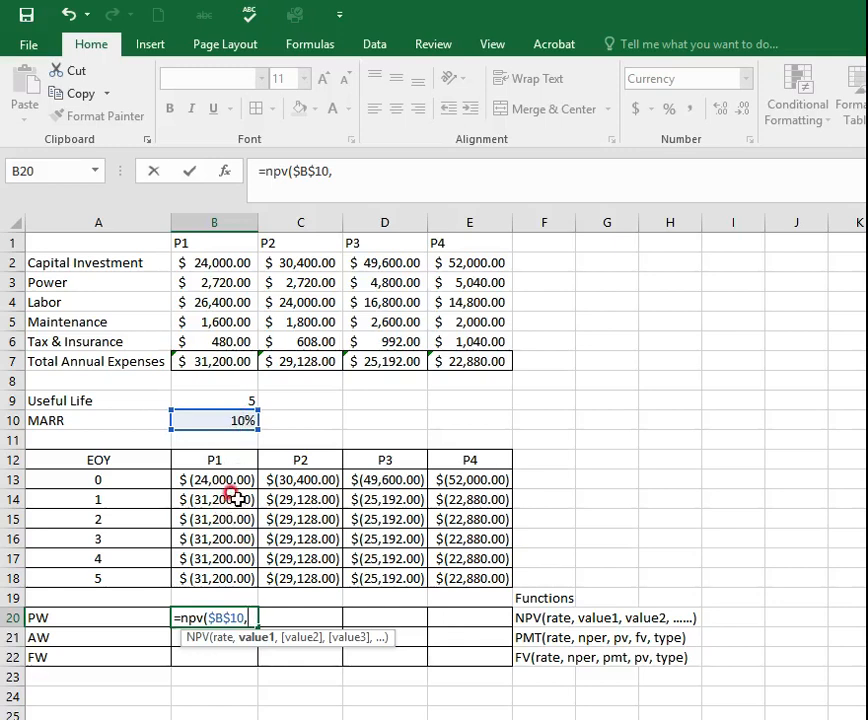
left_click_drag(213, 499, 213, 578)
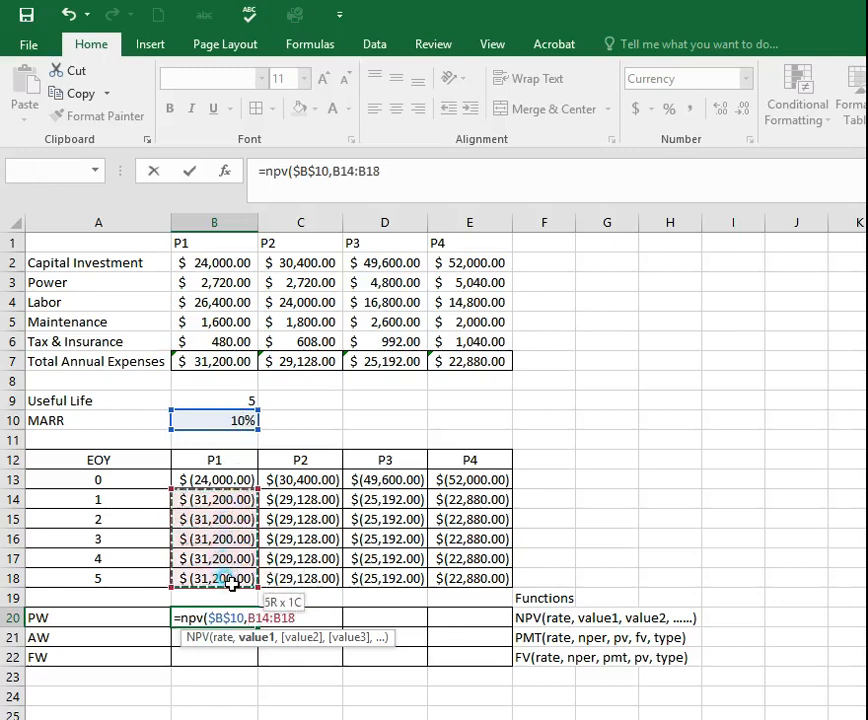
left_click(225, 578)
type(")")
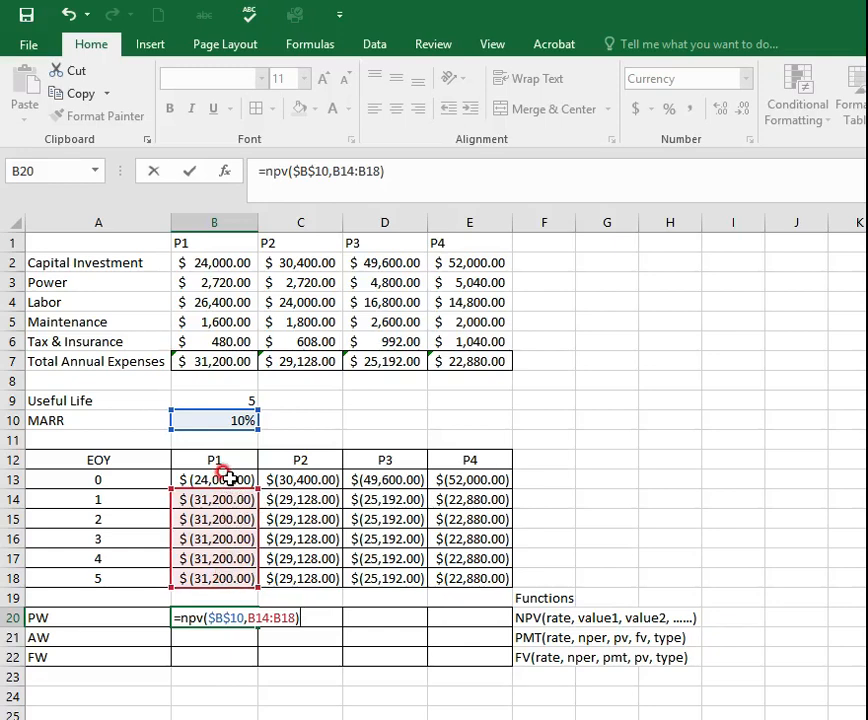
type("+")
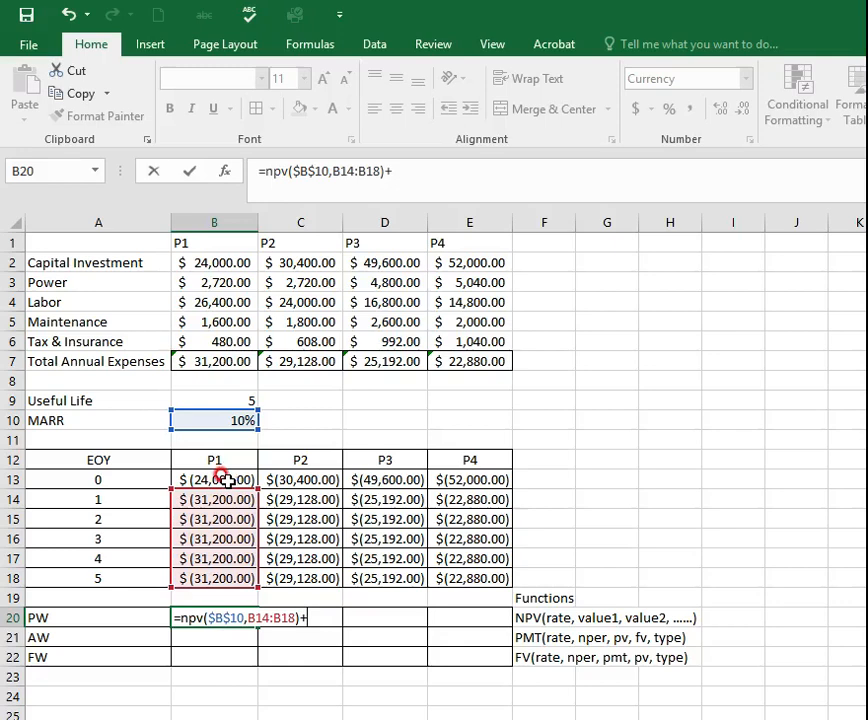
key("Enter")
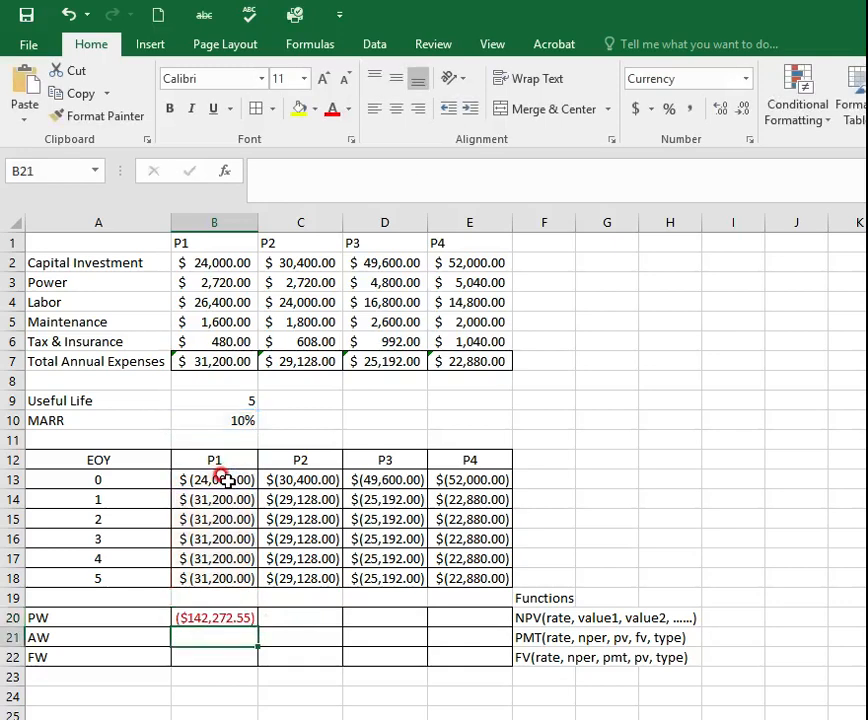
mouse_move(227, 617)
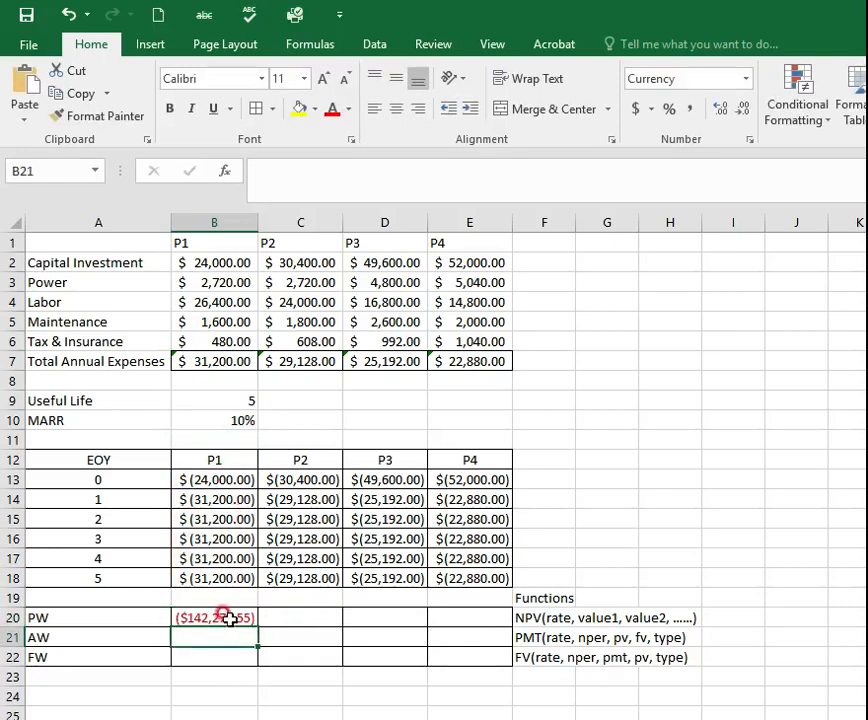
left_click(216, 618)
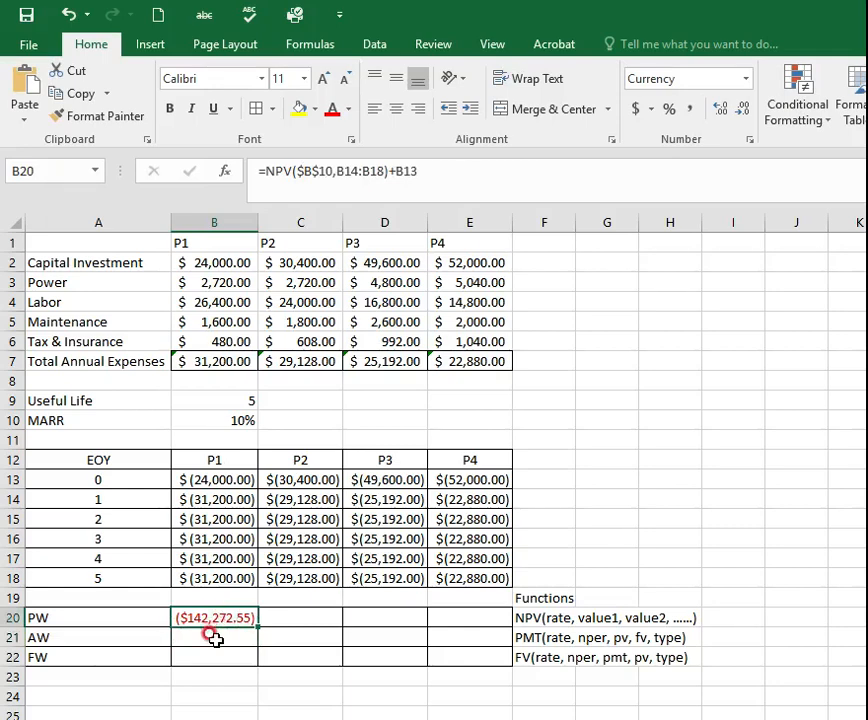
Enter a PMT formula in B21 using the MARR, 5-year life and present worth B20
left_click(213, 642)
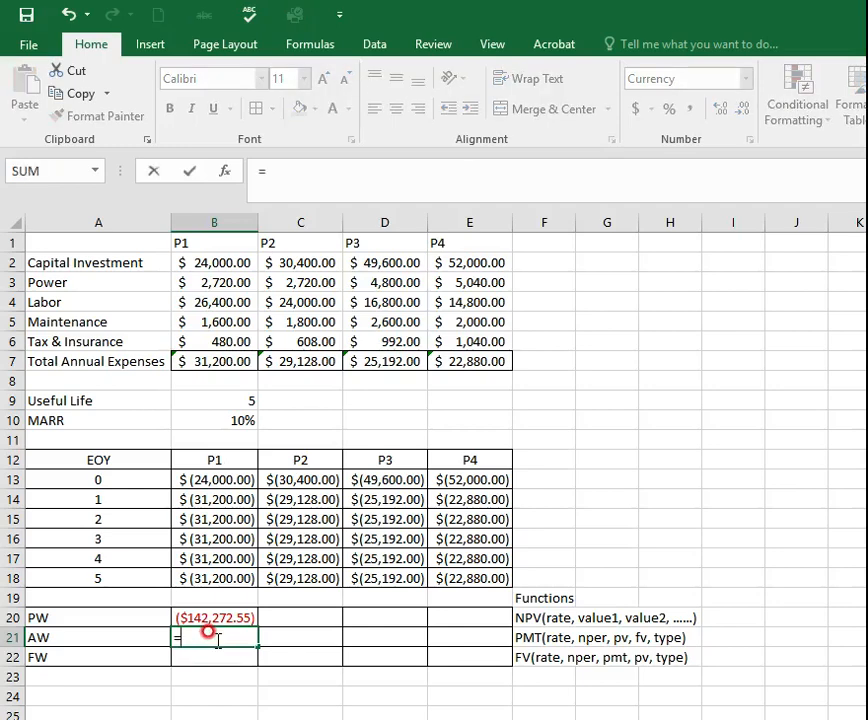
type("=p")
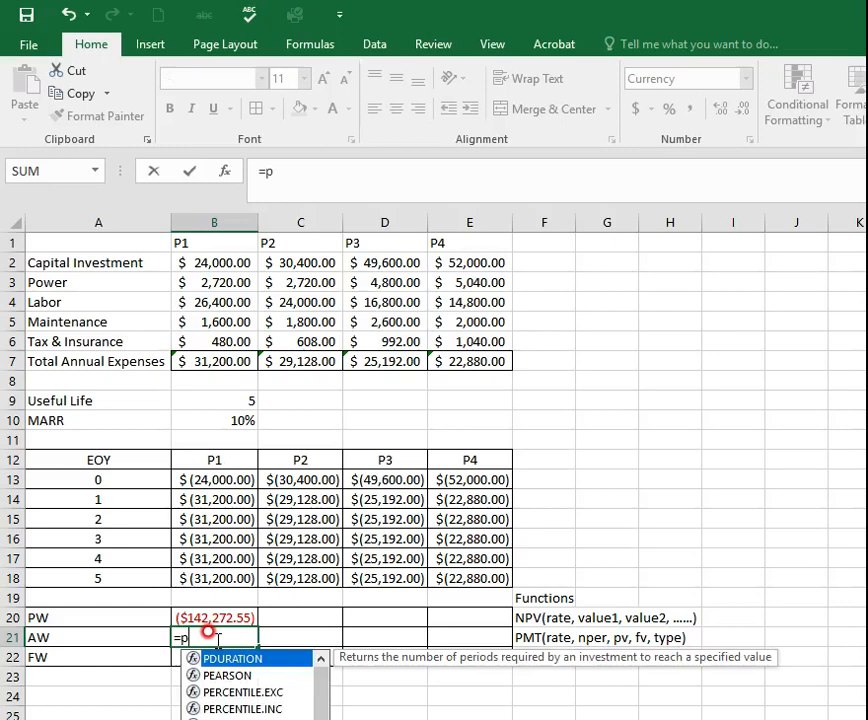
type("mt(")
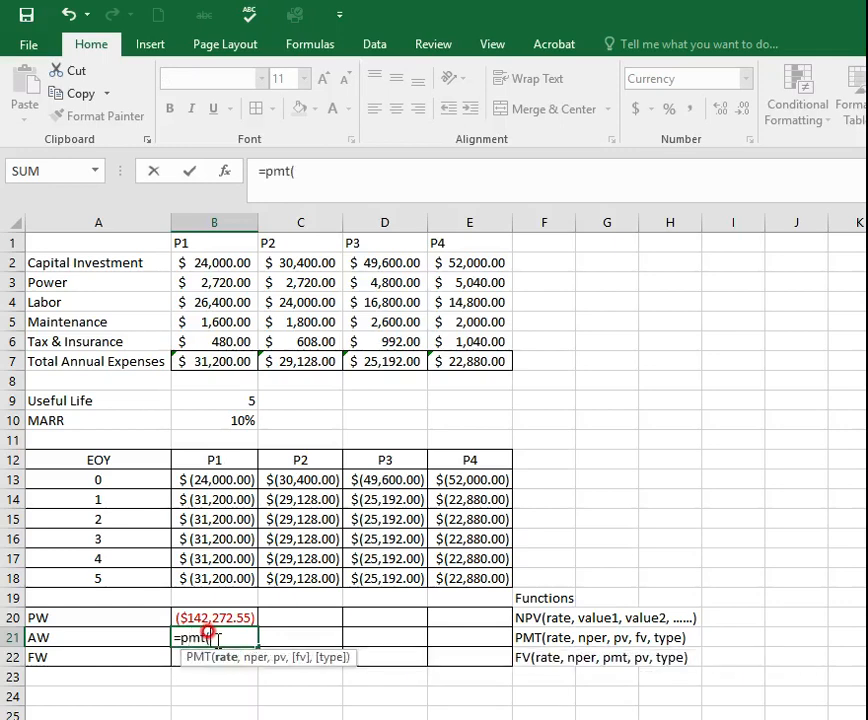
mouse_move(235, 416)
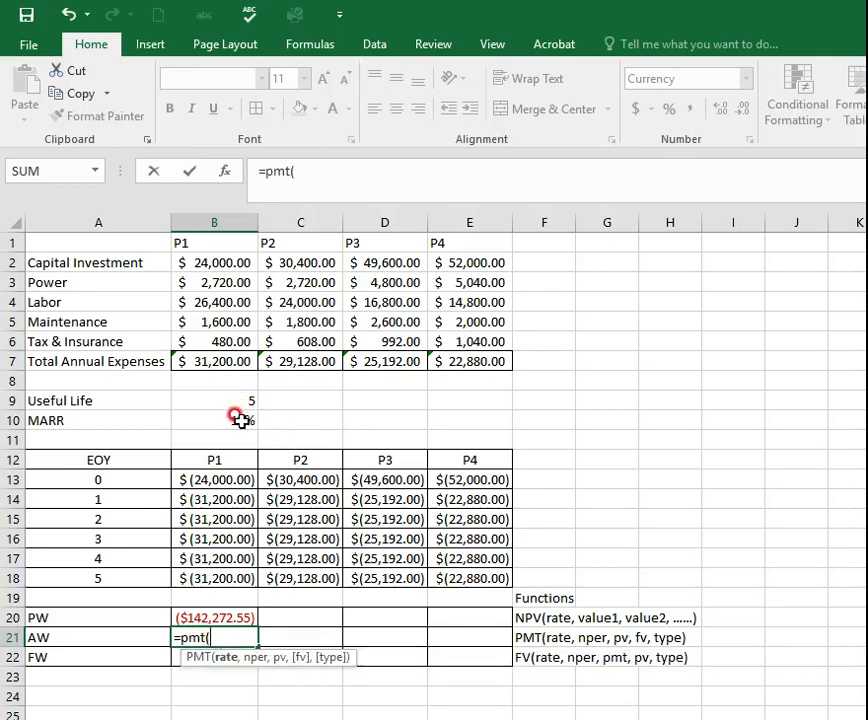
left_click(213, 420)
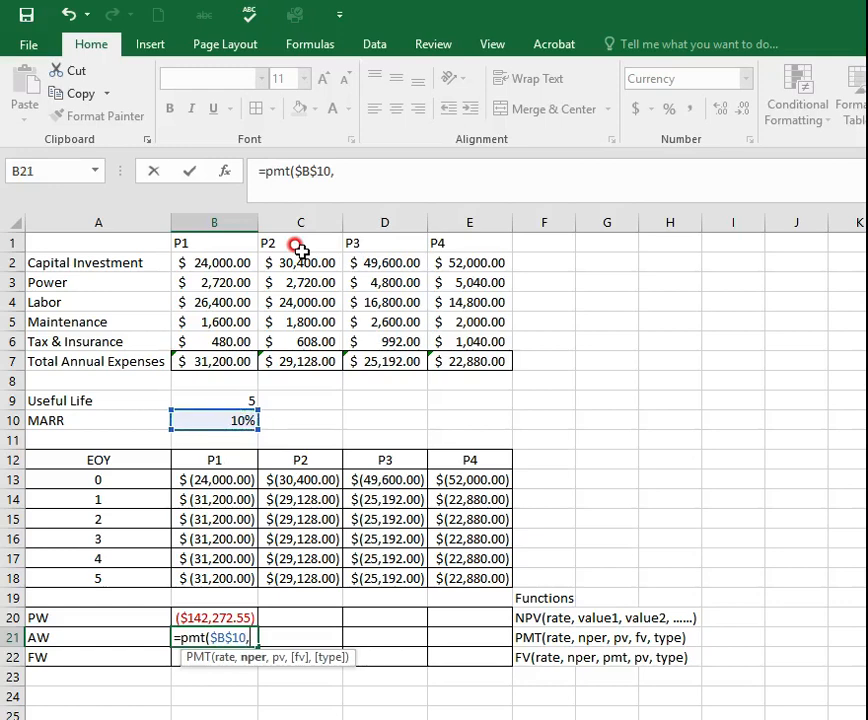
mouse_move(228, 394)
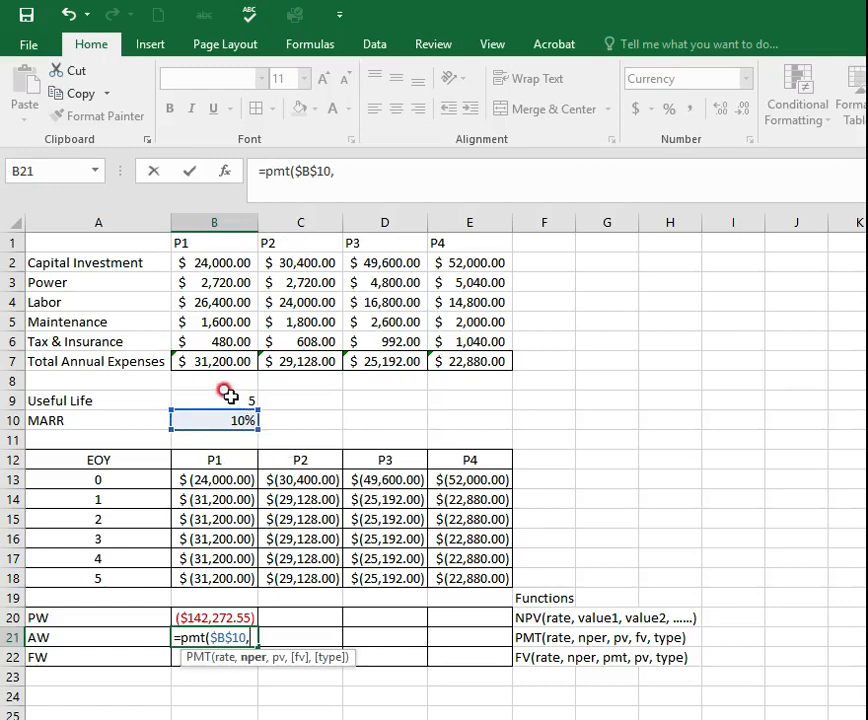
left_click(214, 400)
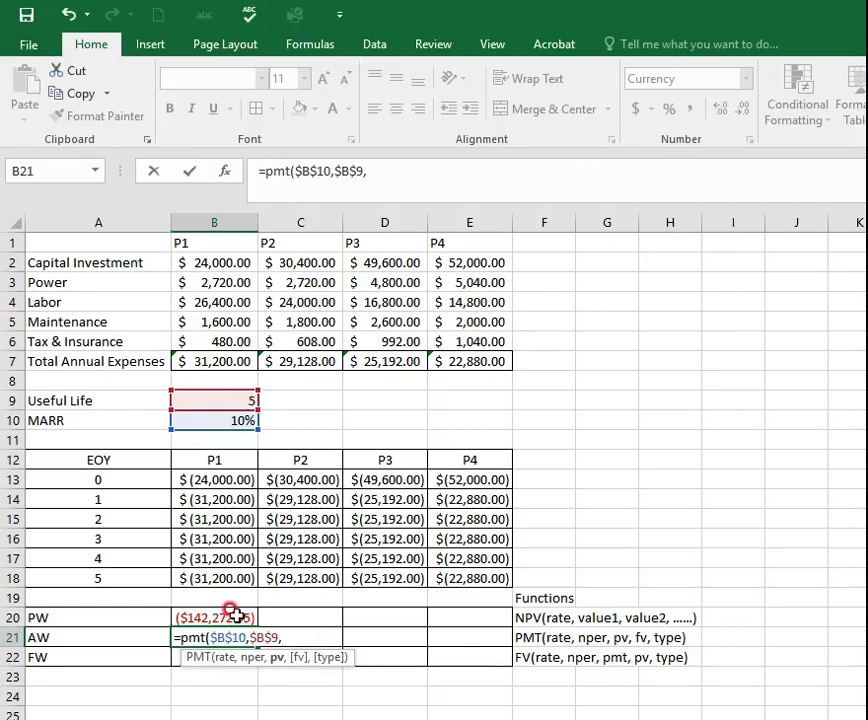
left_click(225, 616)
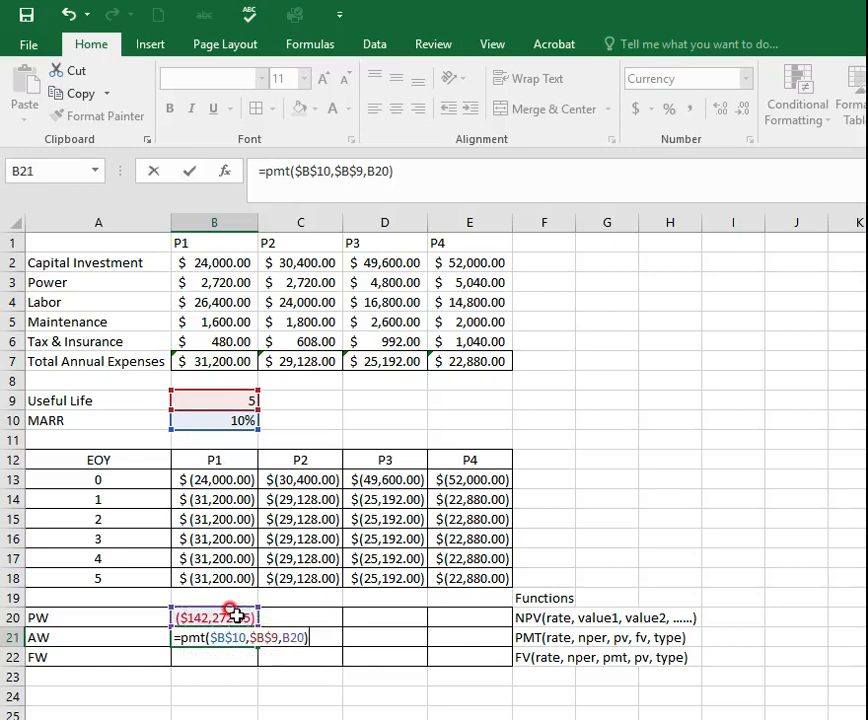
key("Enter")
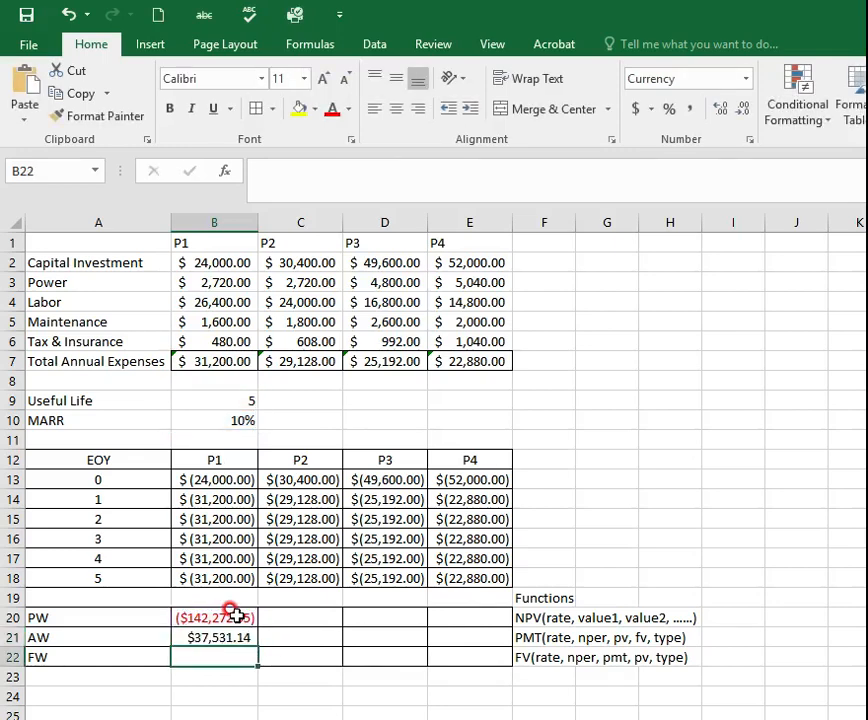
mouse_move(232, 614)
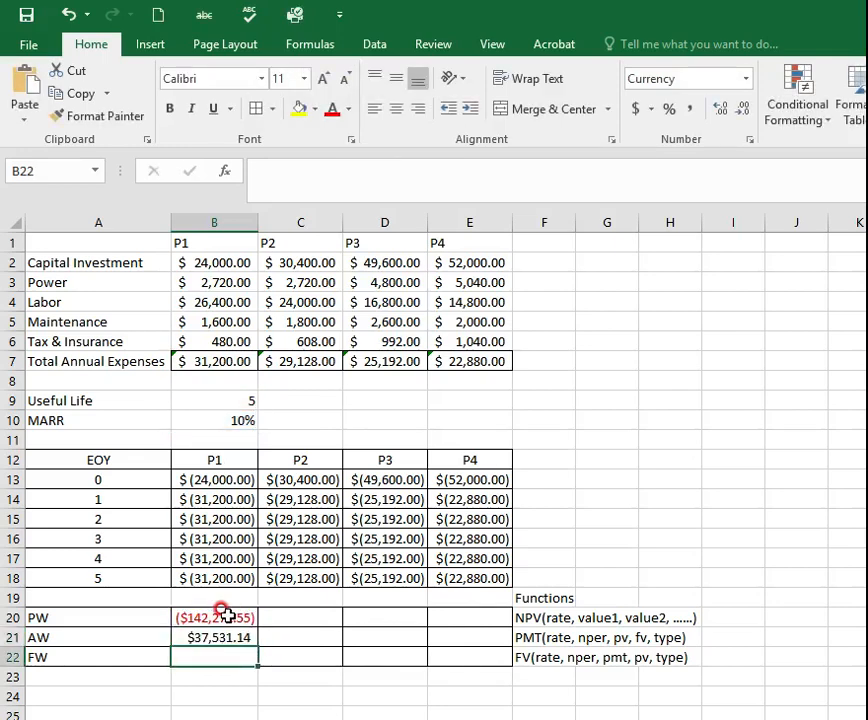
left_click(212, 638)
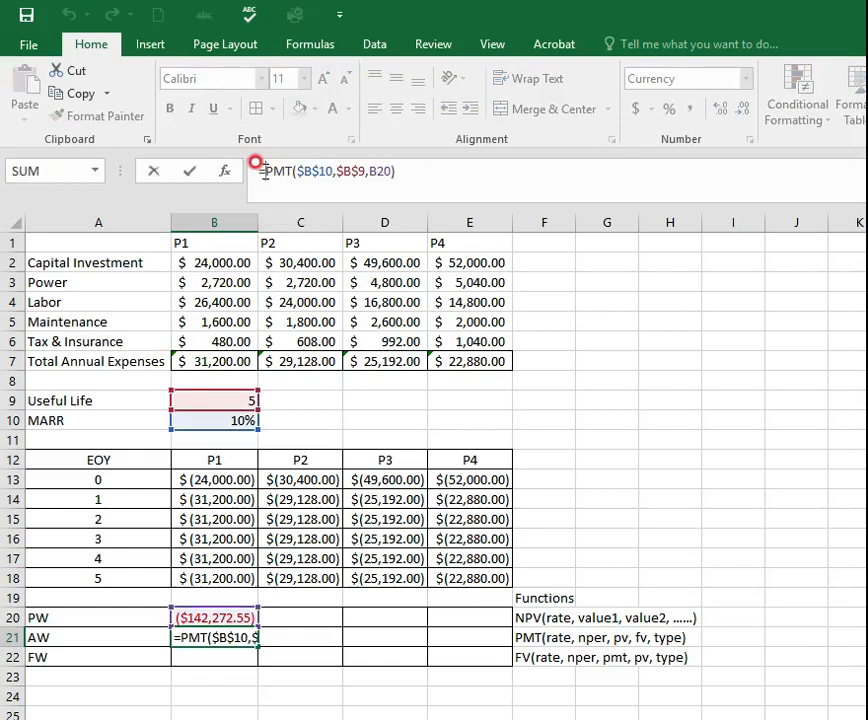
Negate the PMT formula so B21 shows annual worth ($37,531.14)
key("Enter")
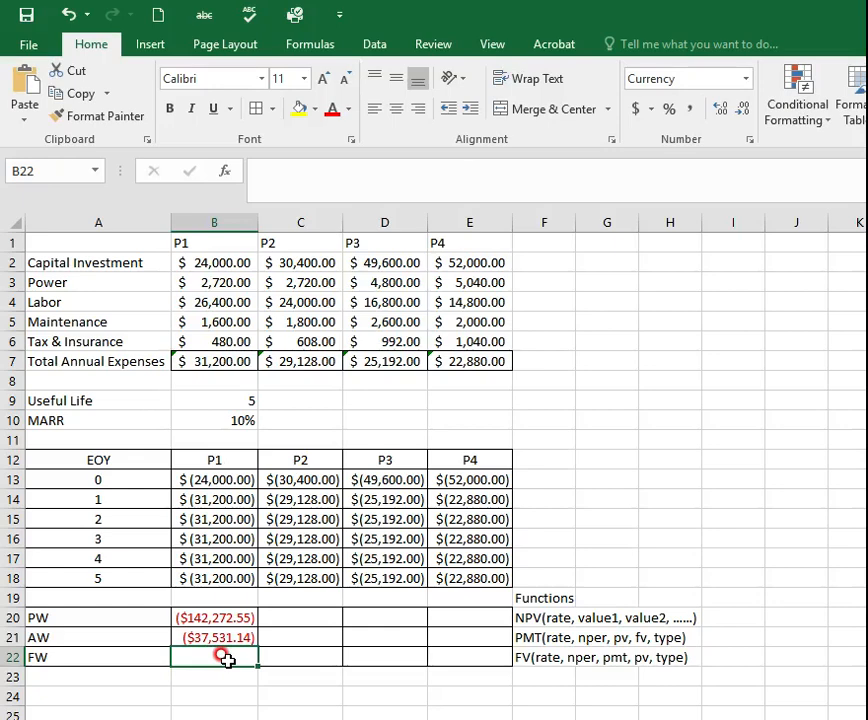
type("=")
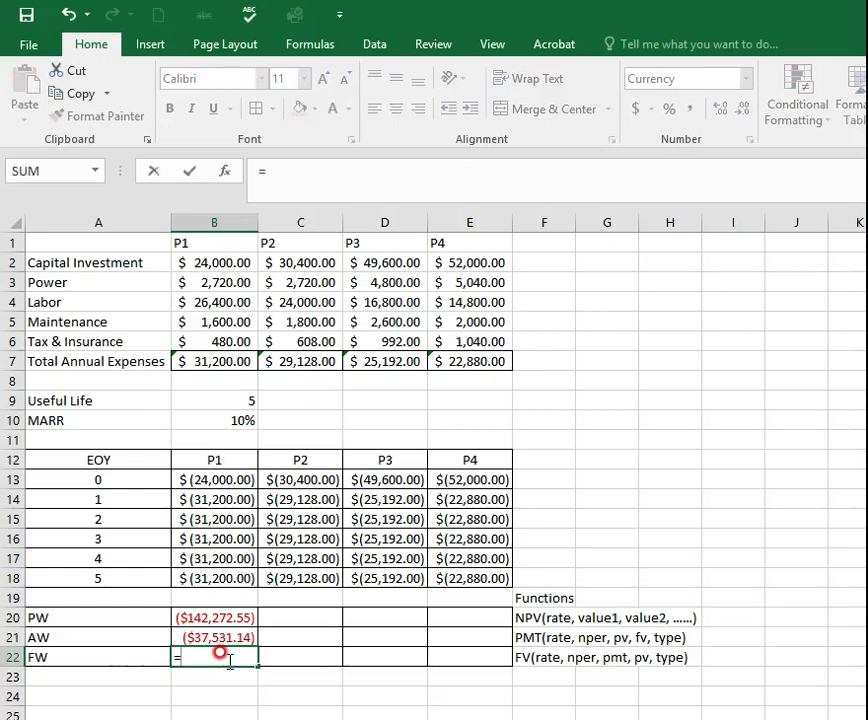
Enter =-FV($B$10,$B$9,B21) in B22, giving P1's future worth ($229,131.36)
type("-")
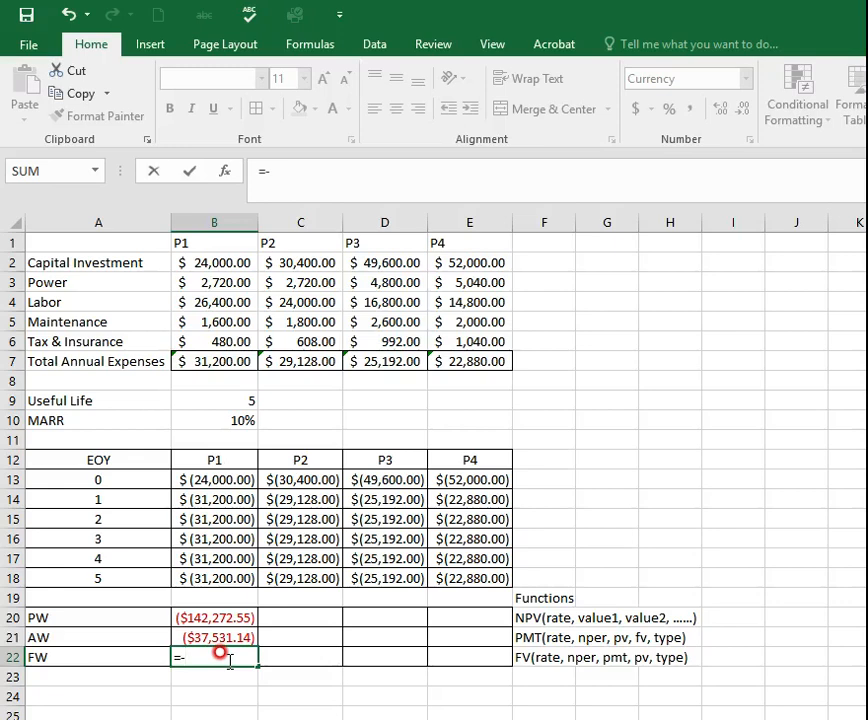
type("fv($B$10,")
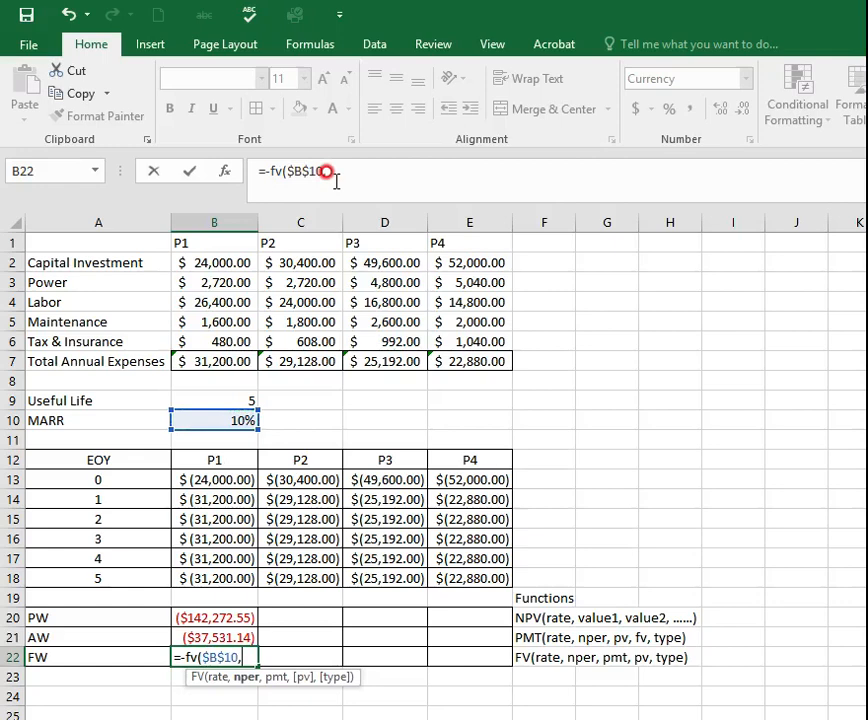
left_click(227, 401)
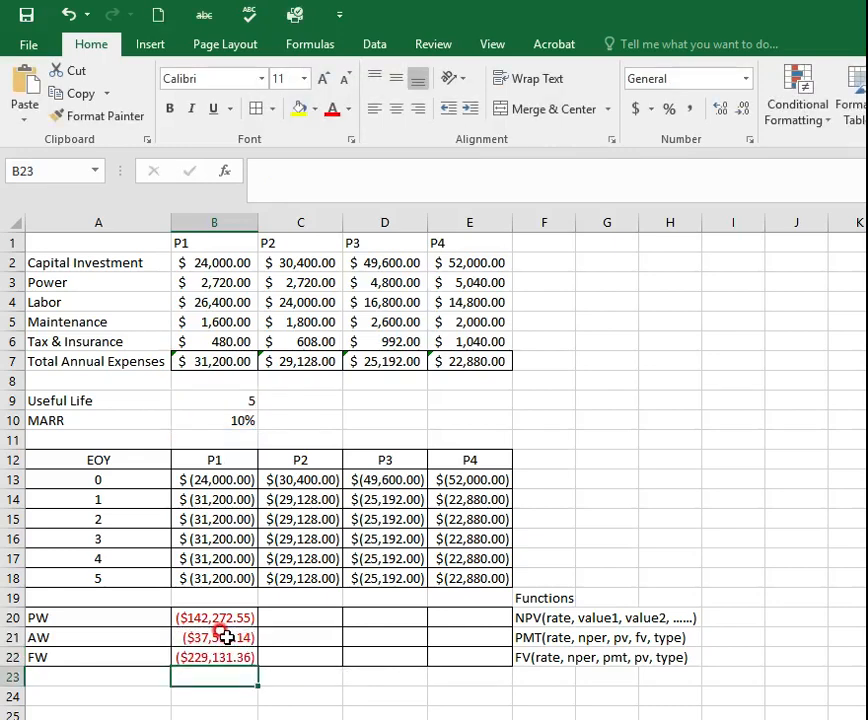
mouse_move(229, 617)
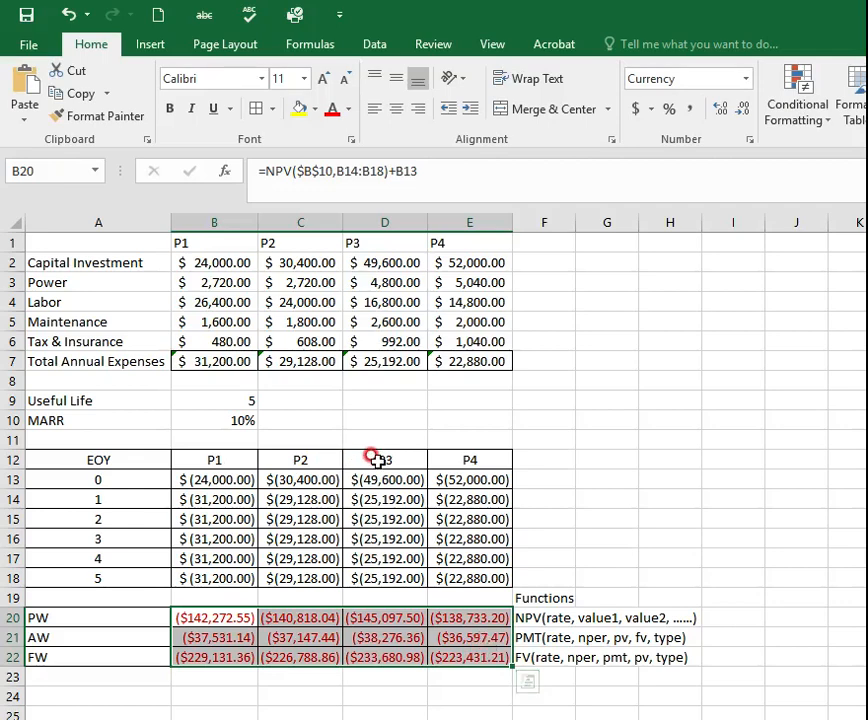
Fill B20:B22 right to column E and deselect the filled results
left_click(466, 688)
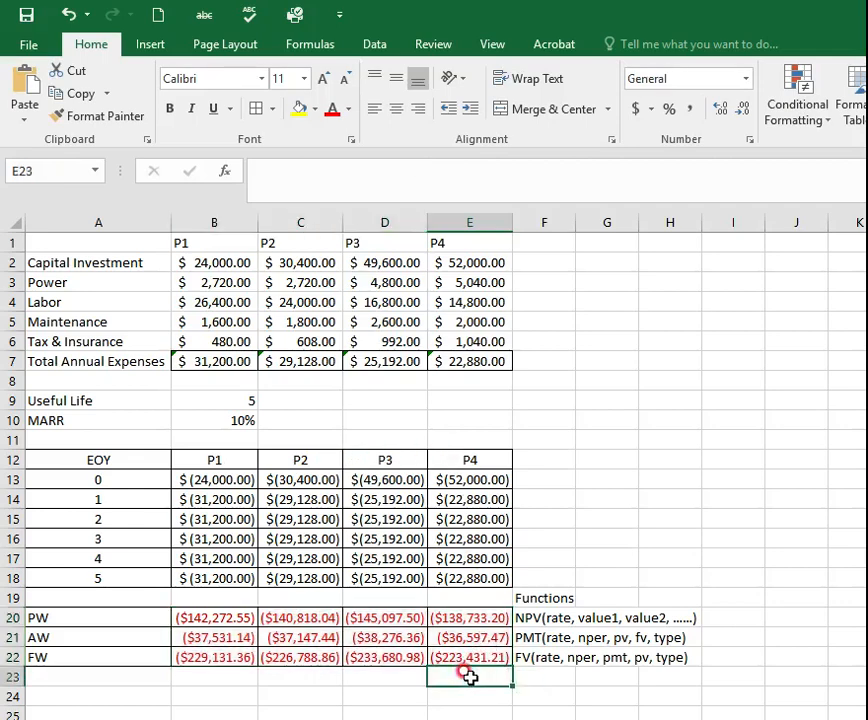